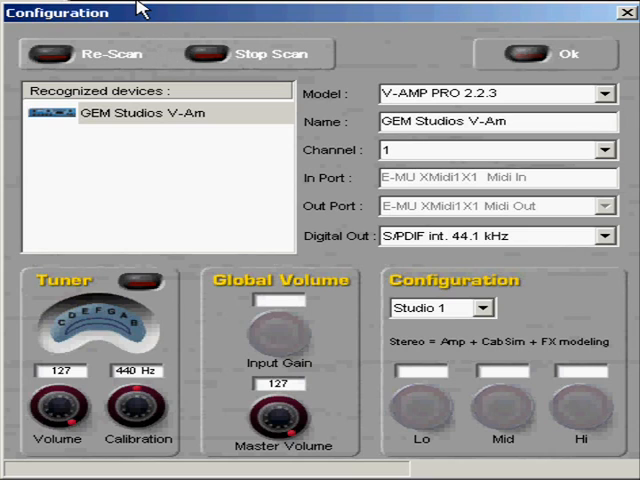
pyautogui.moveTo(402, 82)
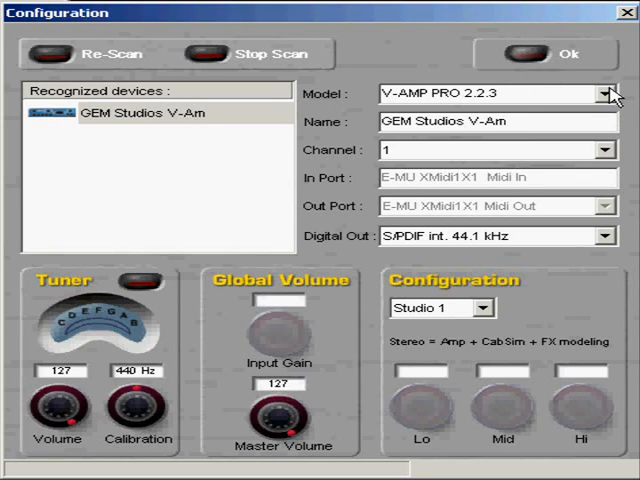
# Replace the GEM Studios device name with 'Mad-Mike V-Amp'.
pyautogui.click(607, 93)
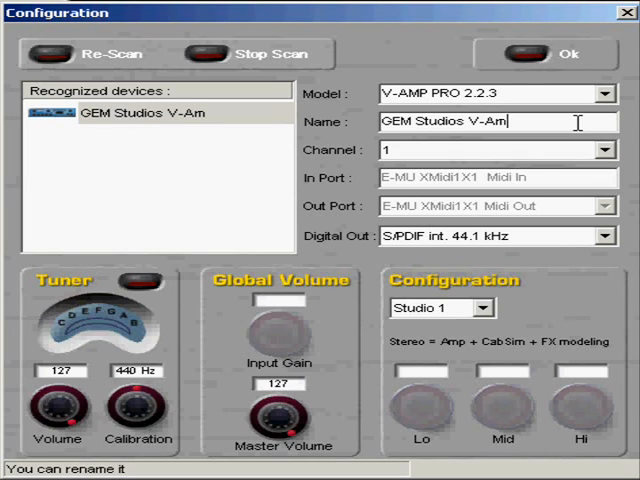
pyautogui.tripleClick(490, 122)
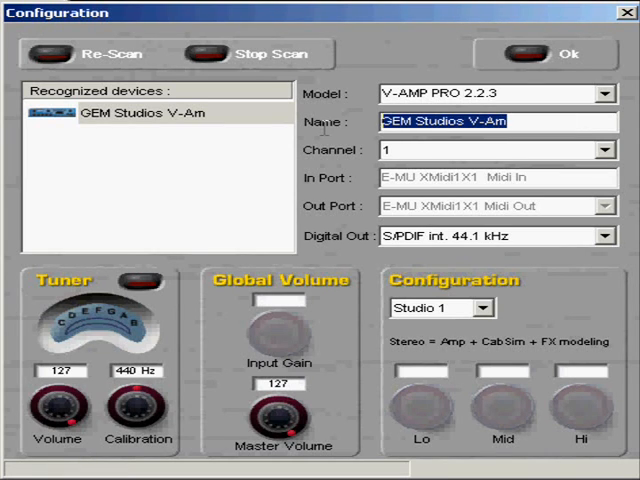
pyautogui.write('Mad-Mike V-')
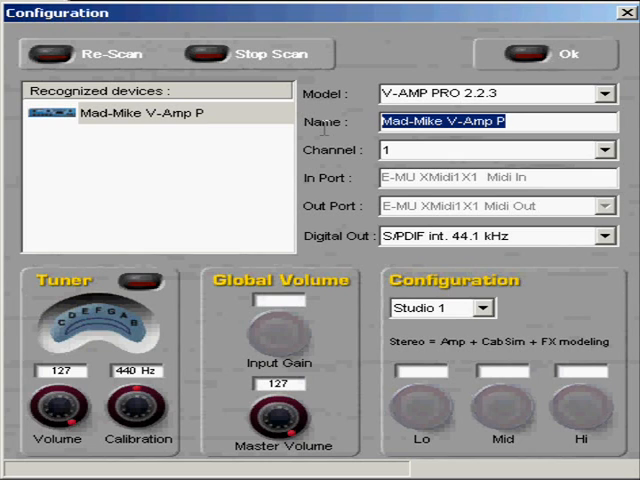
pyautogui.press('BackSpace')
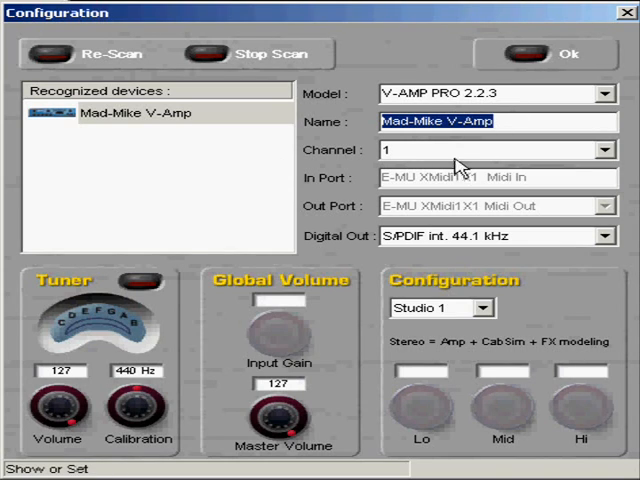
pyautogui.moveTo(474, 158)
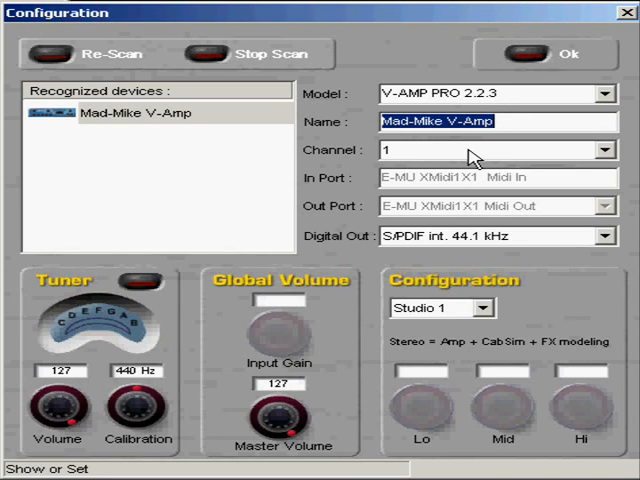
pyautogui.click(605, 149)
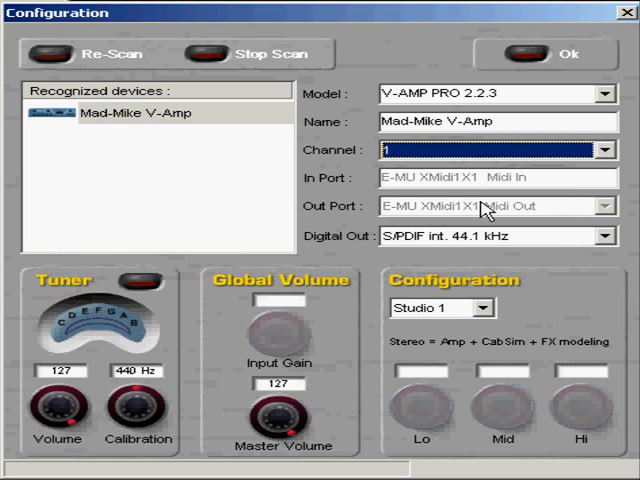
pyautogui.moveTo(560, 222)
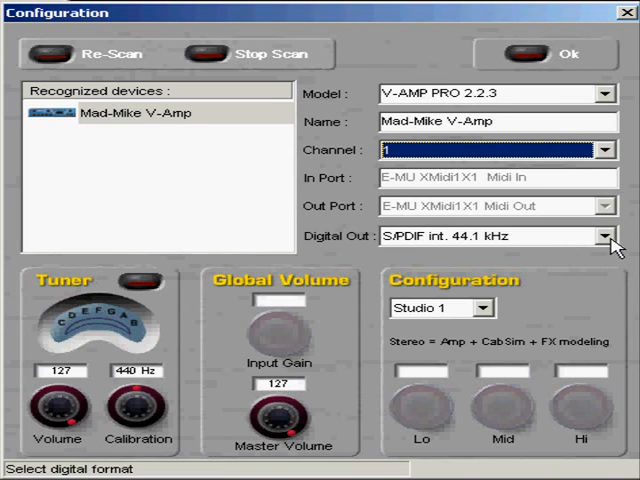
pyautogui.click(603, 235)
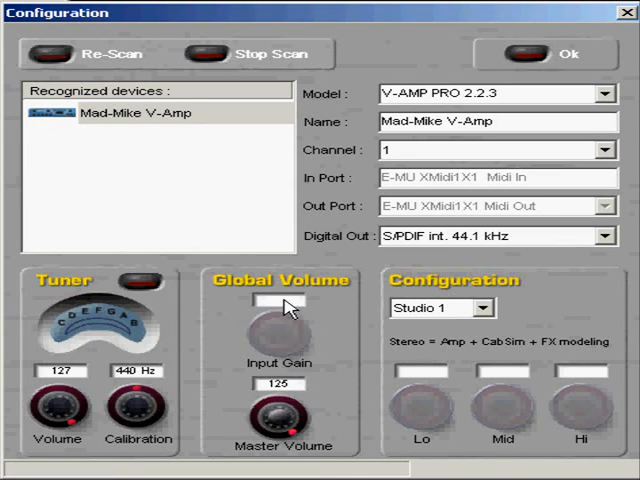
# Select the Input Gain field and show the list of base configurations.
pyautogui.click(483, 307)
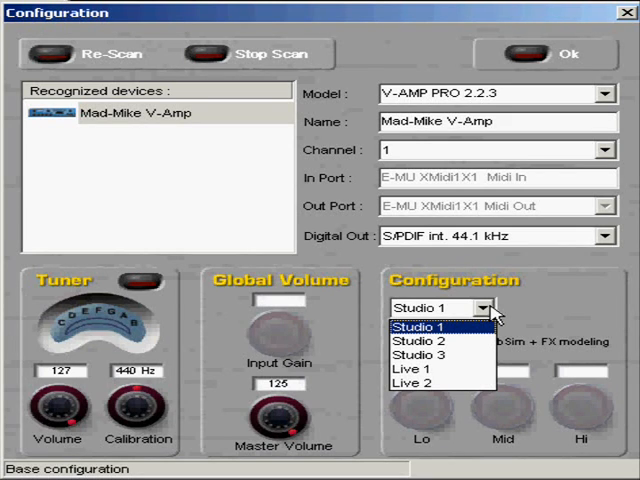
pyautogui.click(426, 308)
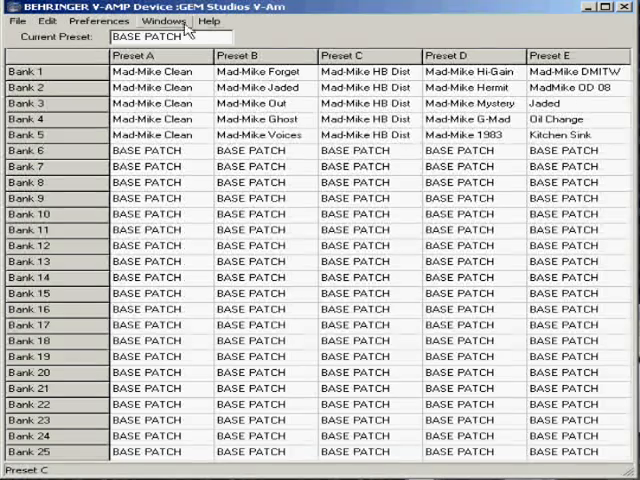
pyautogui.click(47, 20)
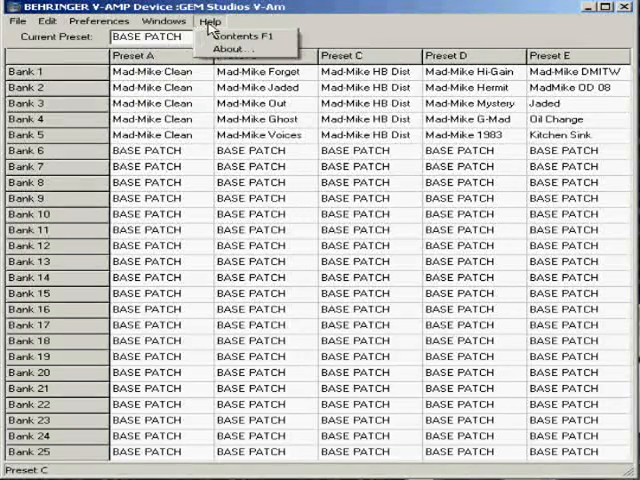
pyautogui.click(167, 21)
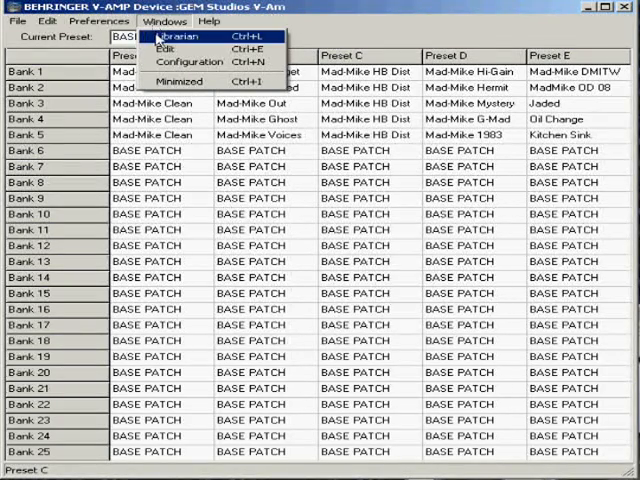
pyautogui.click(178, 36)
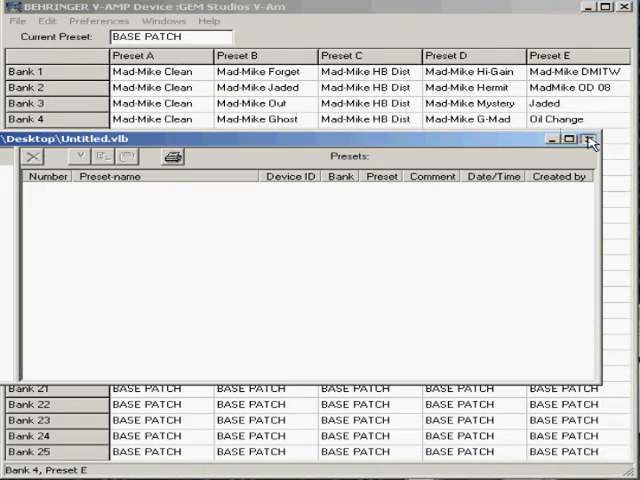
pyautogui.click(167, 21)
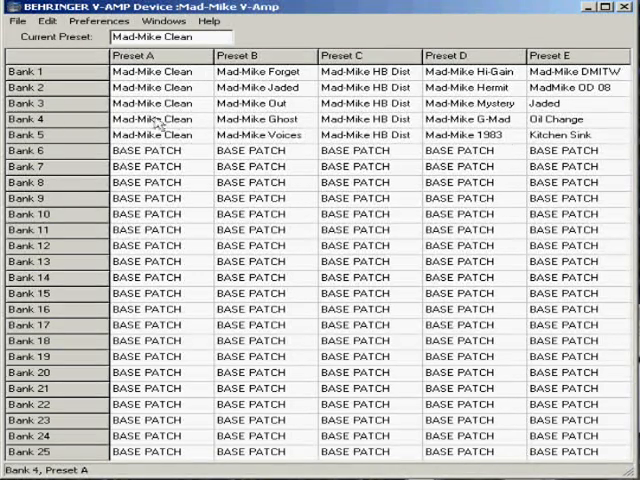
pyautogui.click(365, 445)
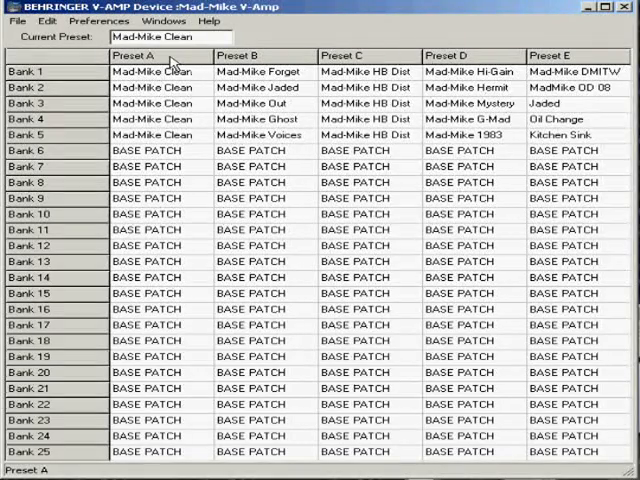
pyautogui.click(549, 55)
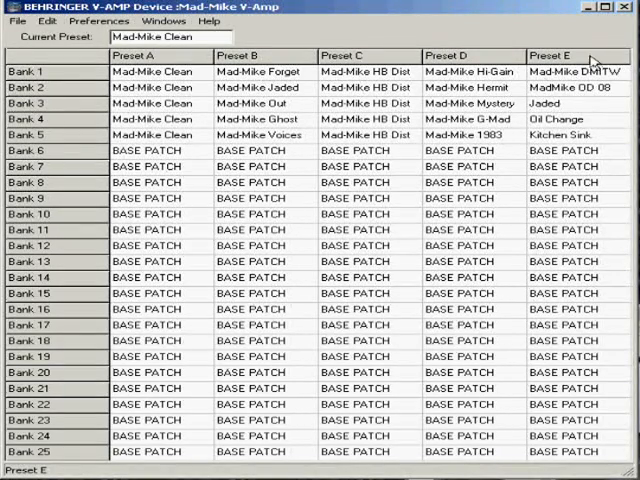
pyautogui.click(45, 71)
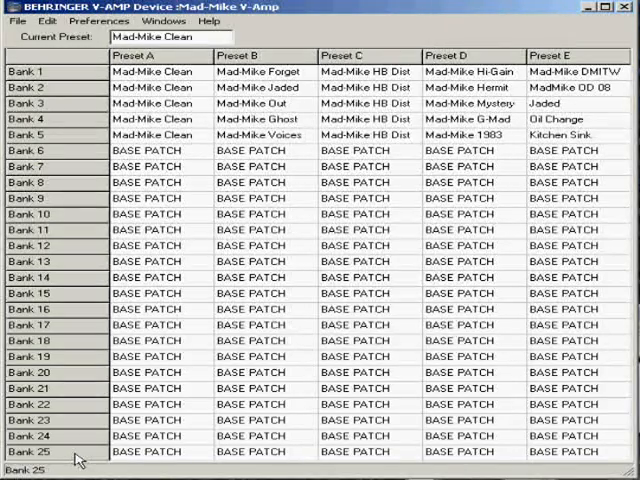
pyautogui.click(258, 71)
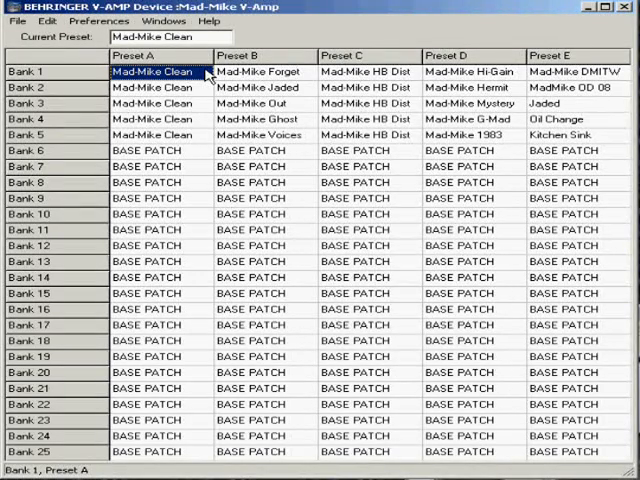
# Audition Bank 1 presets Mad-Mike Clean, Forget, then HB Dist.
pyautogui.click(258, 71)
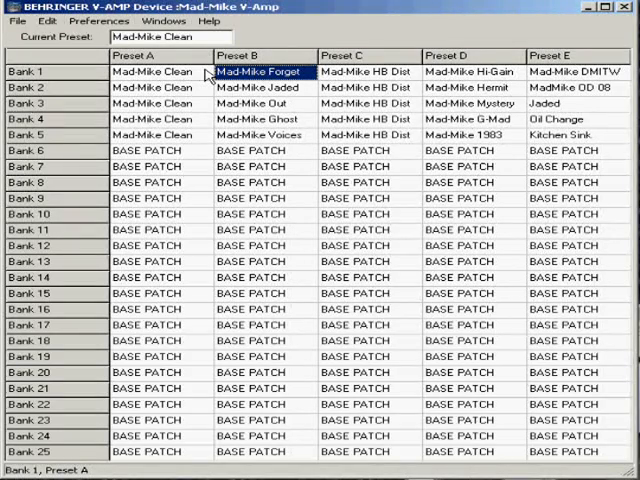
pyautogui.click(261, 71)
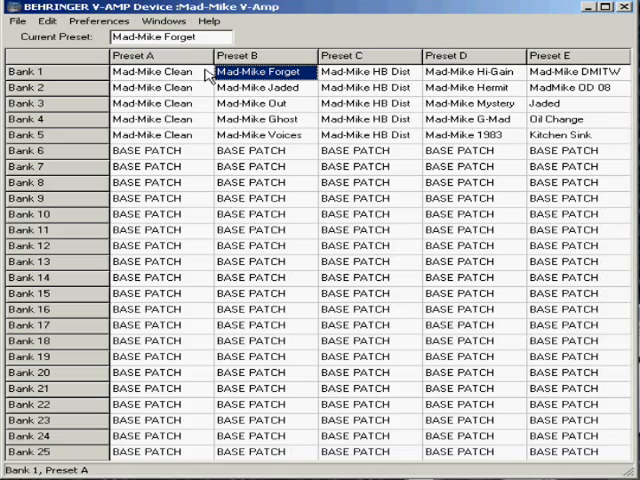
pyautogui.click(367, 71)
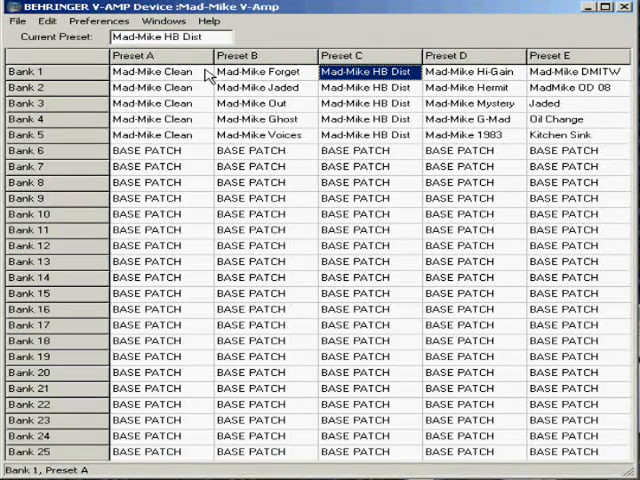